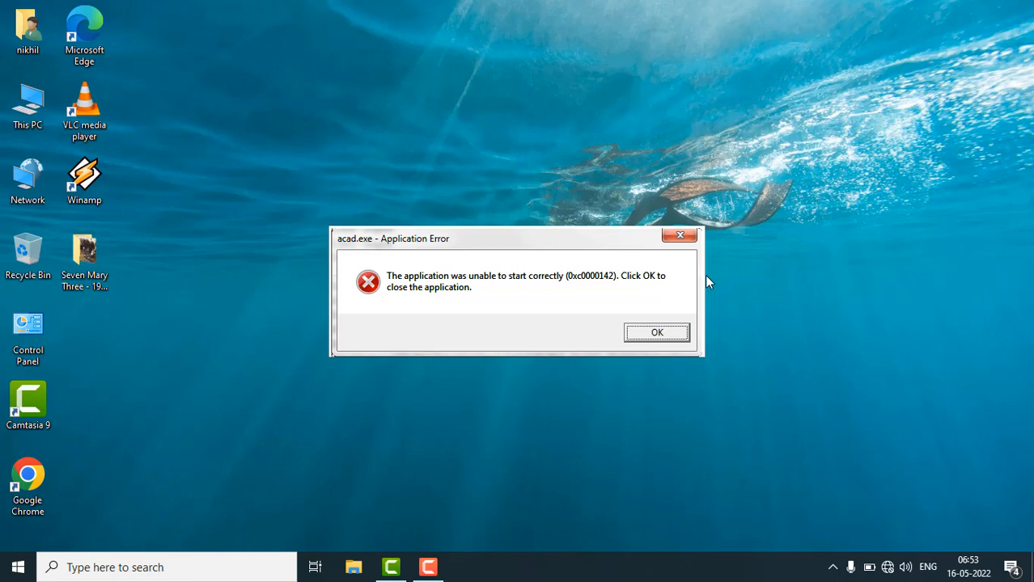
pyautogui.moveTo(240, 240)
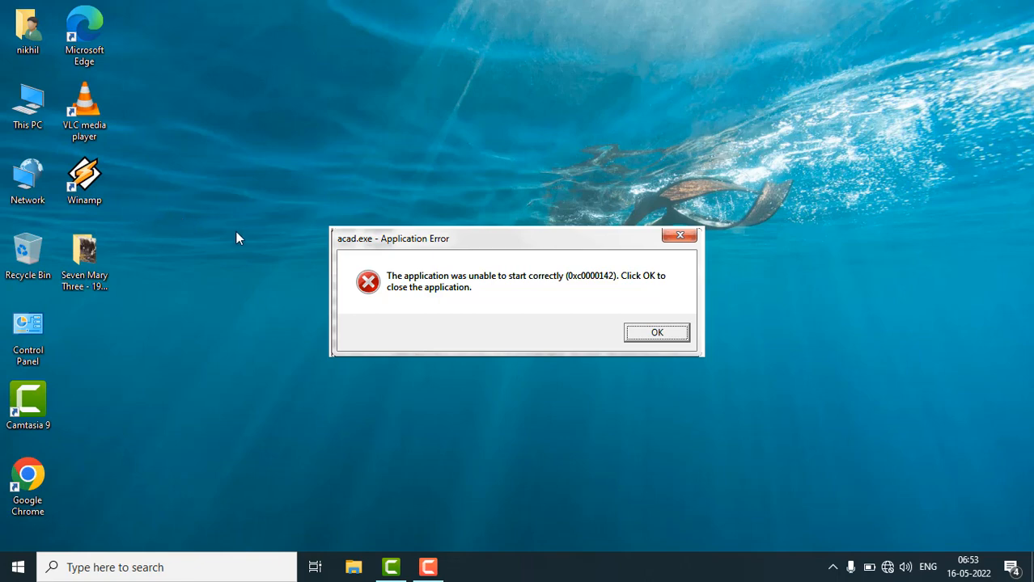
# Step: Begin searching the taskbar for 'control panel'
pyautogui.write('c')
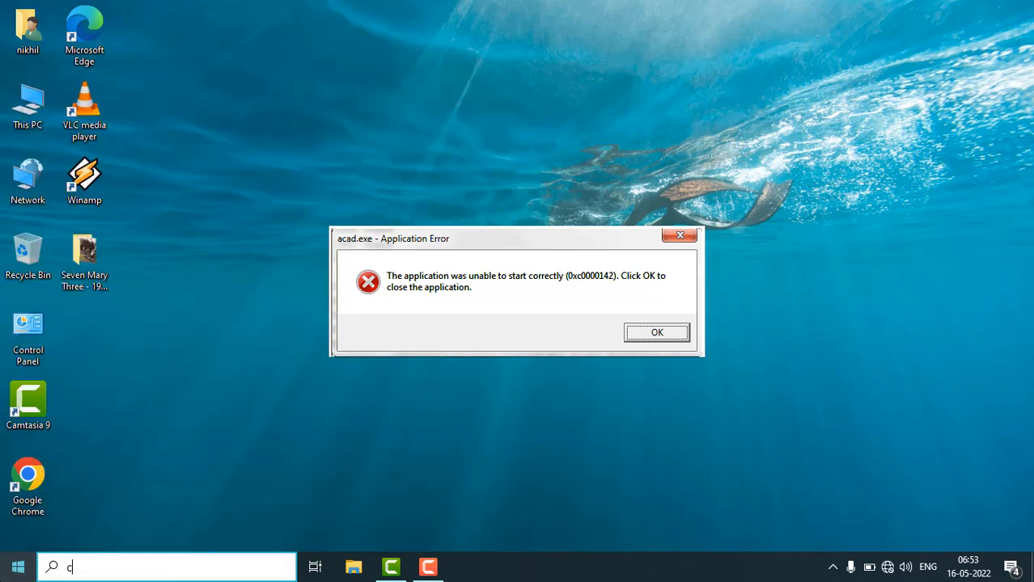
# Step: Reach Programs and Features and select Microsoft Office Enterprise 2007
pyautogui.click(657, 331)
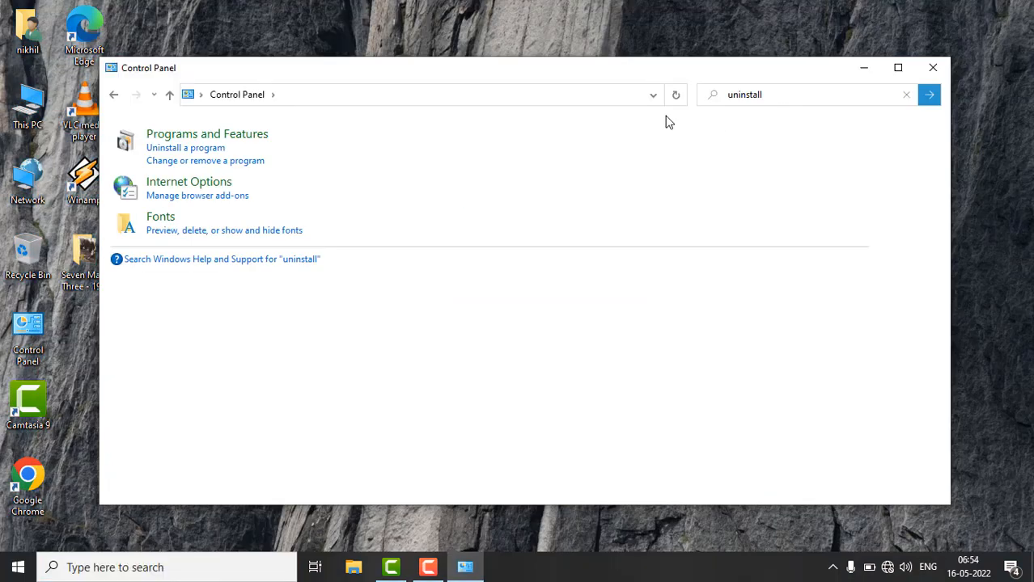
pyautogui.moveTo(199, 142)
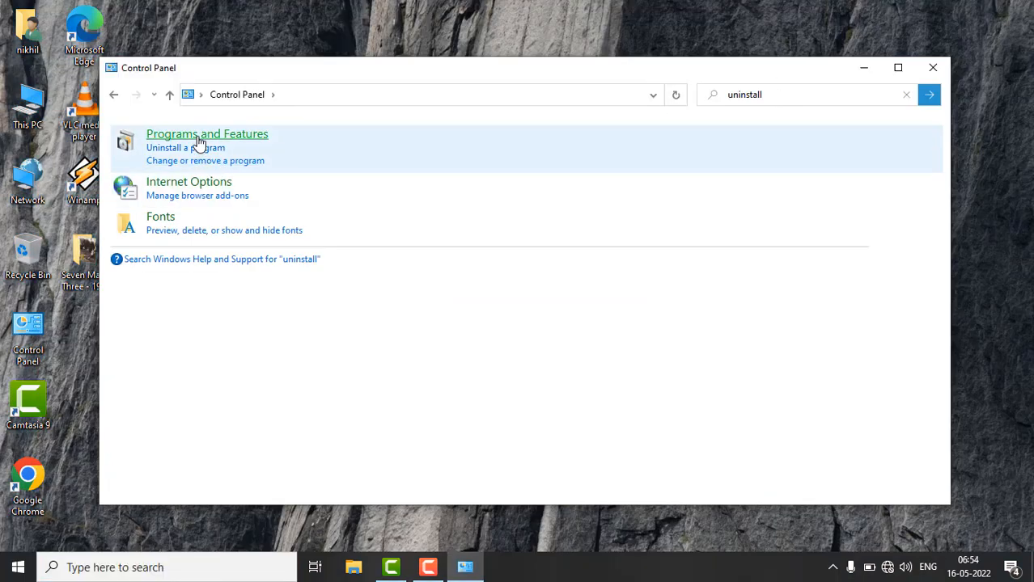
pyautogui.click(207, 133)
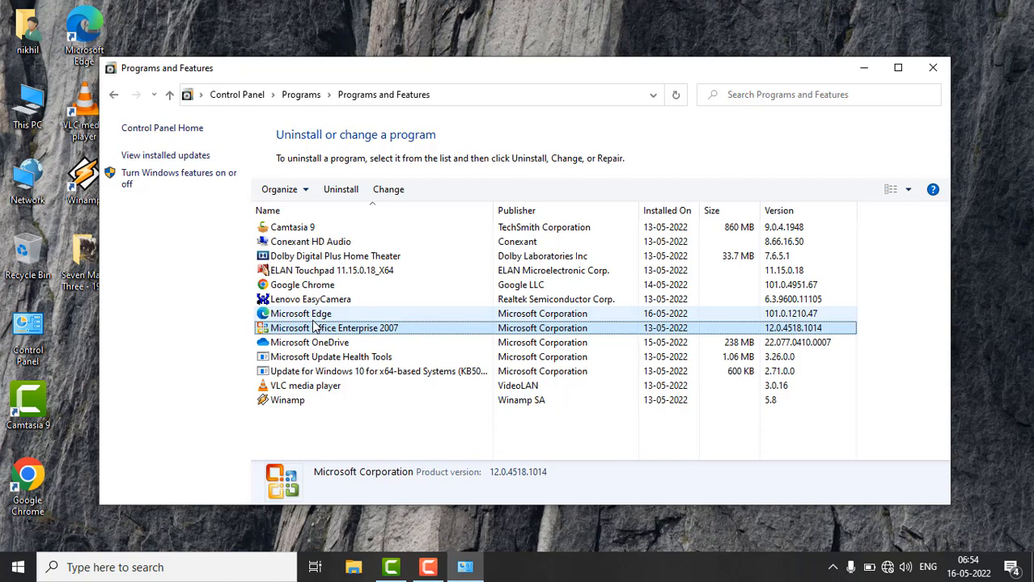
pyautogui.click(333, 327)
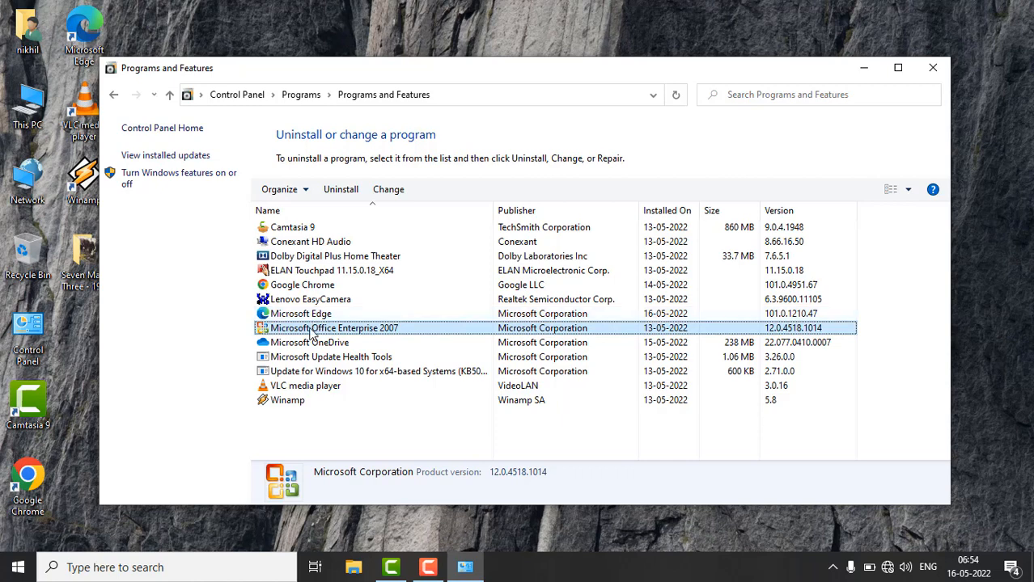
pyautogui.moveTo(397, 338)
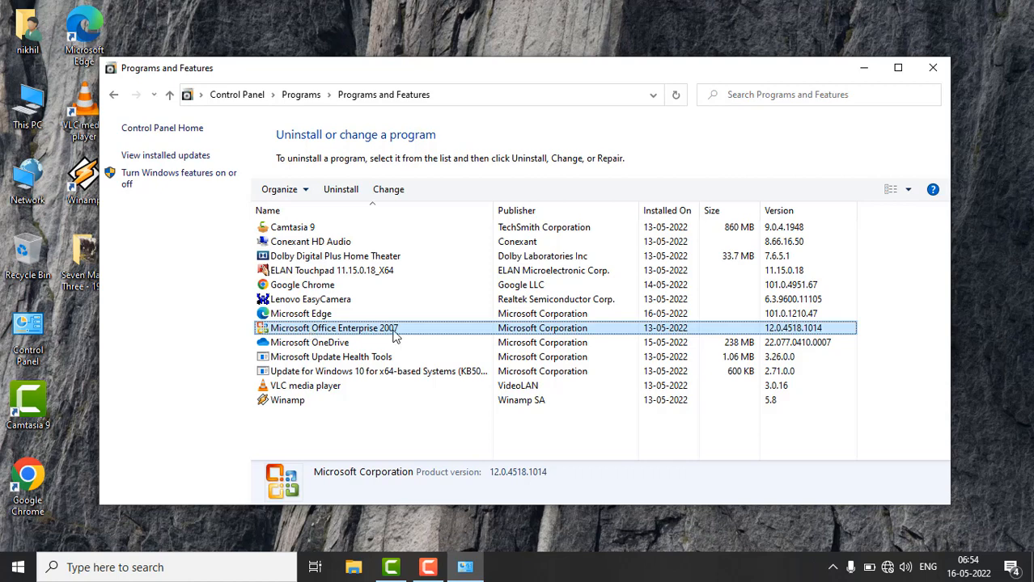
pyautogui.moveTo(403, 338)
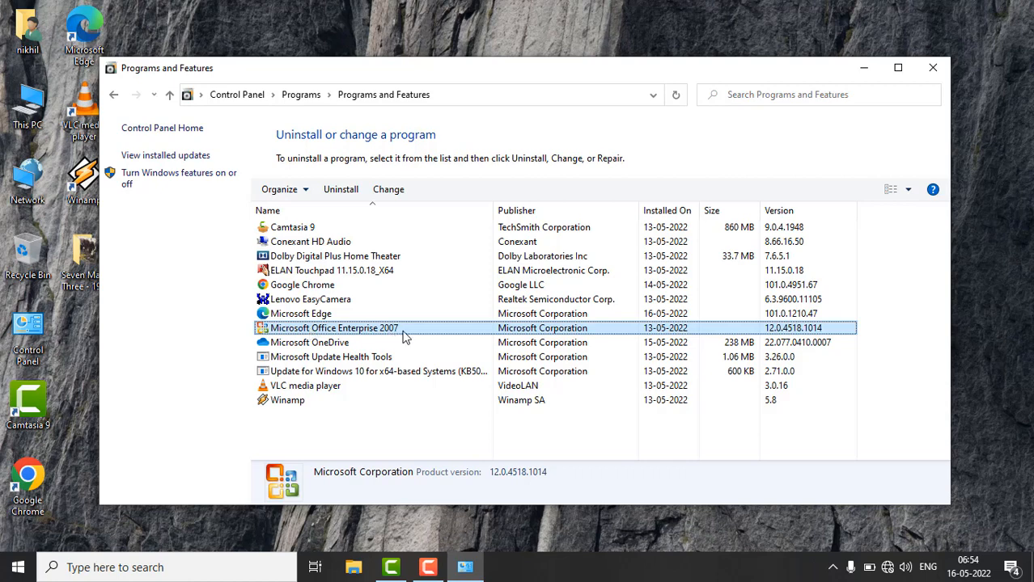
pyautogui.moveTo(397, 336)
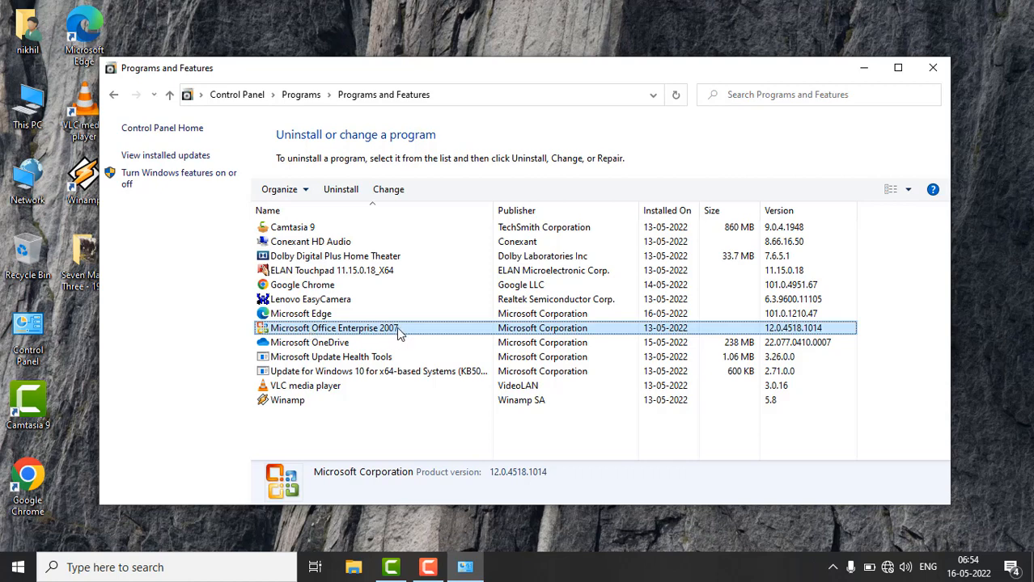
pyautogui.moveTo(396, 335)
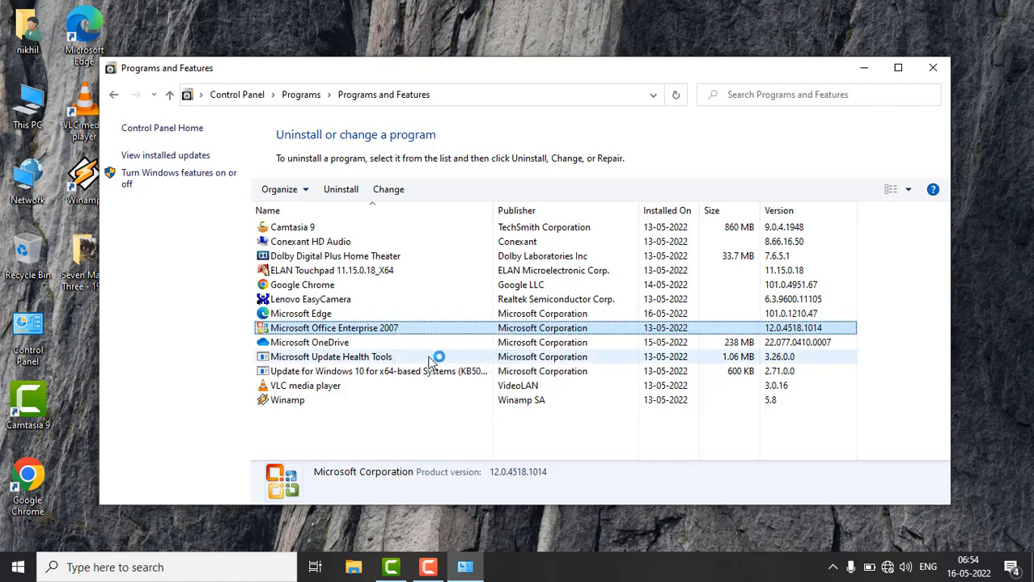
# Step: Start a Repair of Office Enterprise 2007 via Change, then close Programs and Features
pyautogui.click(388, 189)
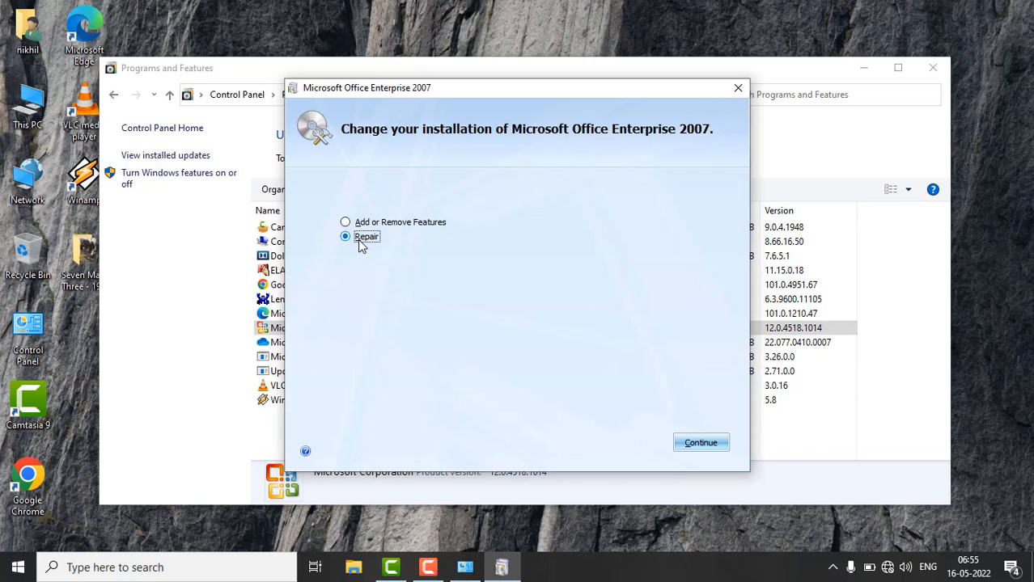
pyautogui.click(700, 443)
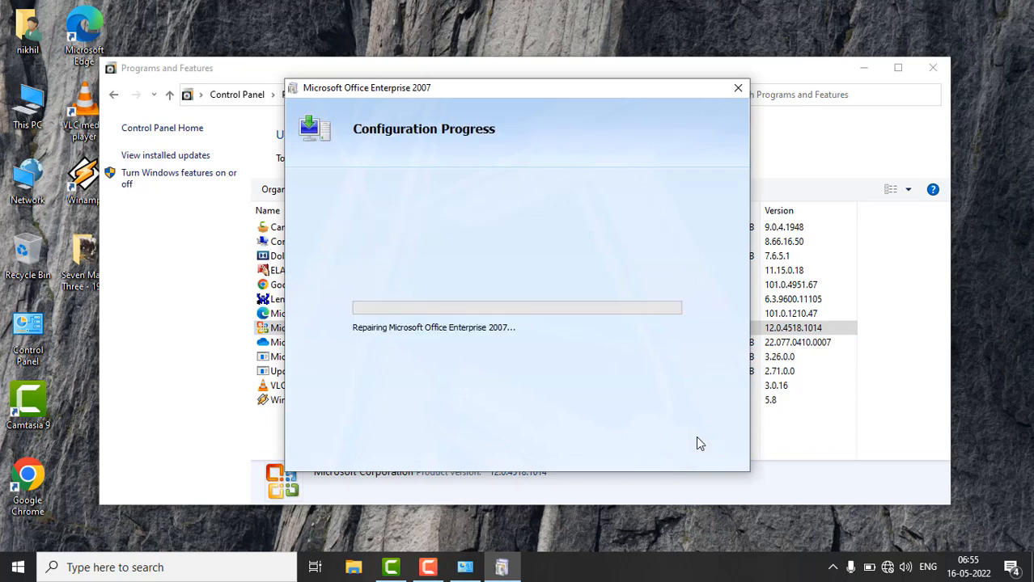
pyautogui.moveTo(466, 312)
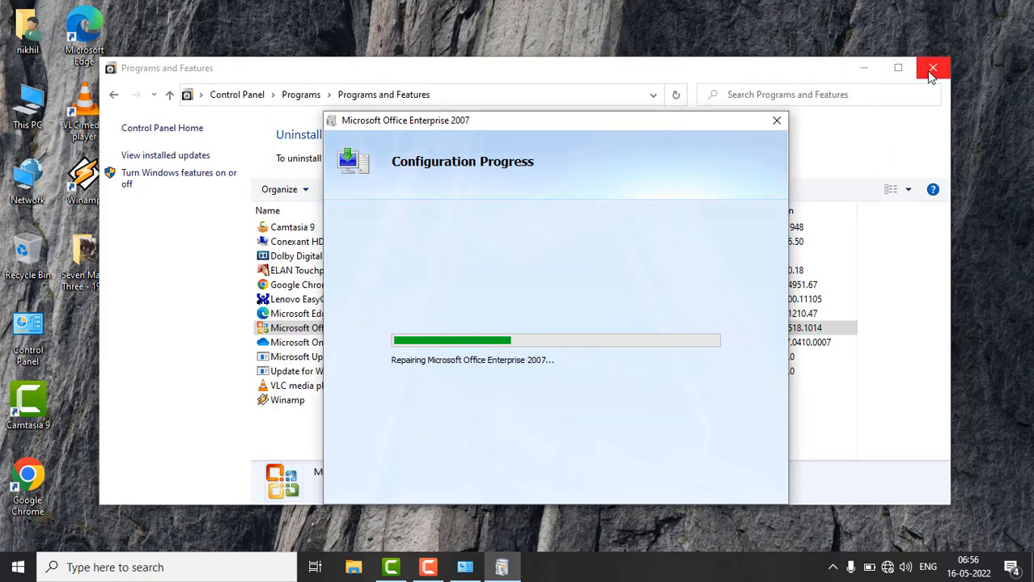
pyautogui.click(931, 68)
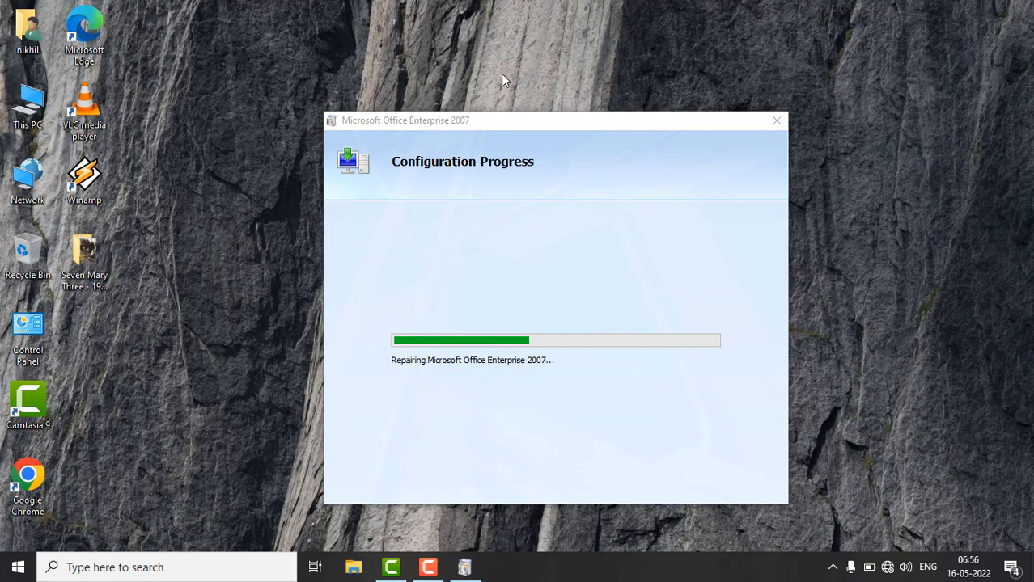